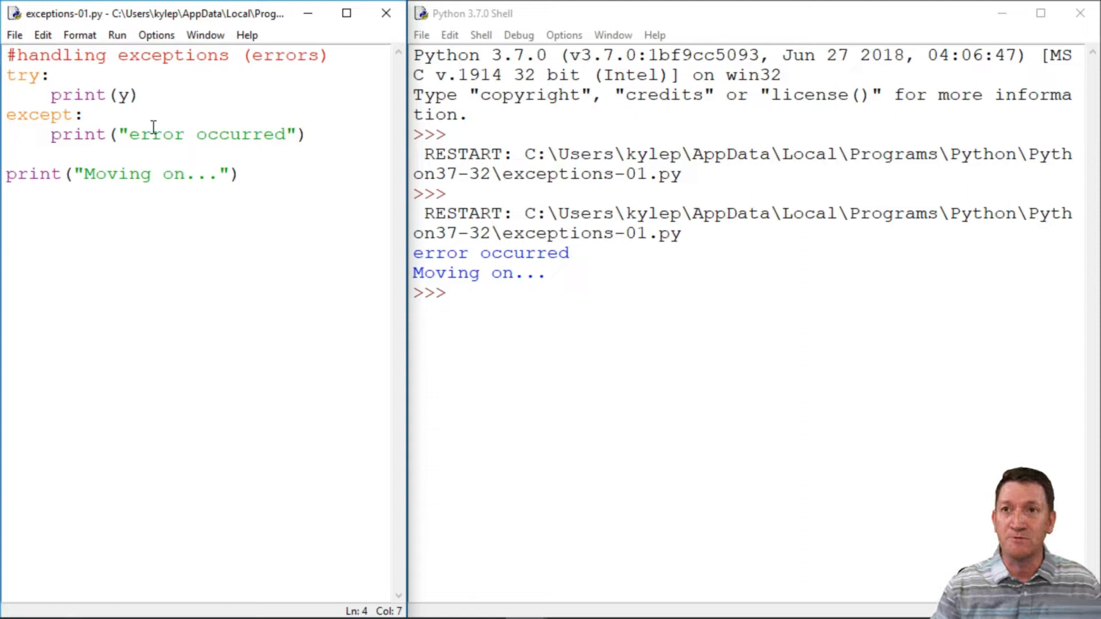
# Step: Comment out the try/except lines with # and triple quotes, then dismiss the unexpected-indent error
pyautogui.doubleClick(39, 115)
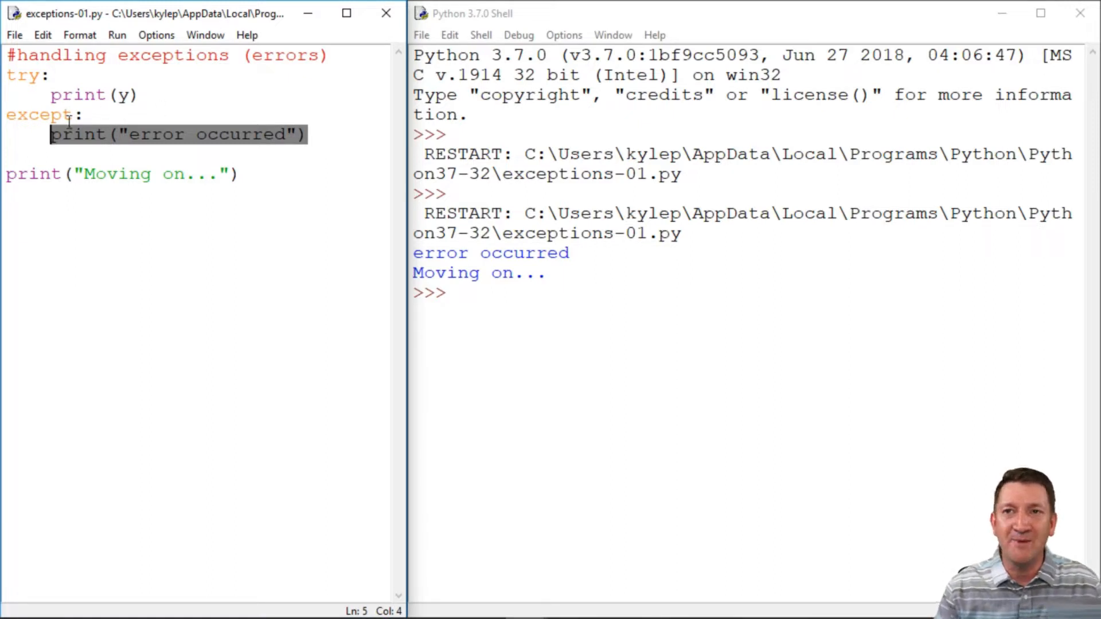
pyautogui.click(9, 75)
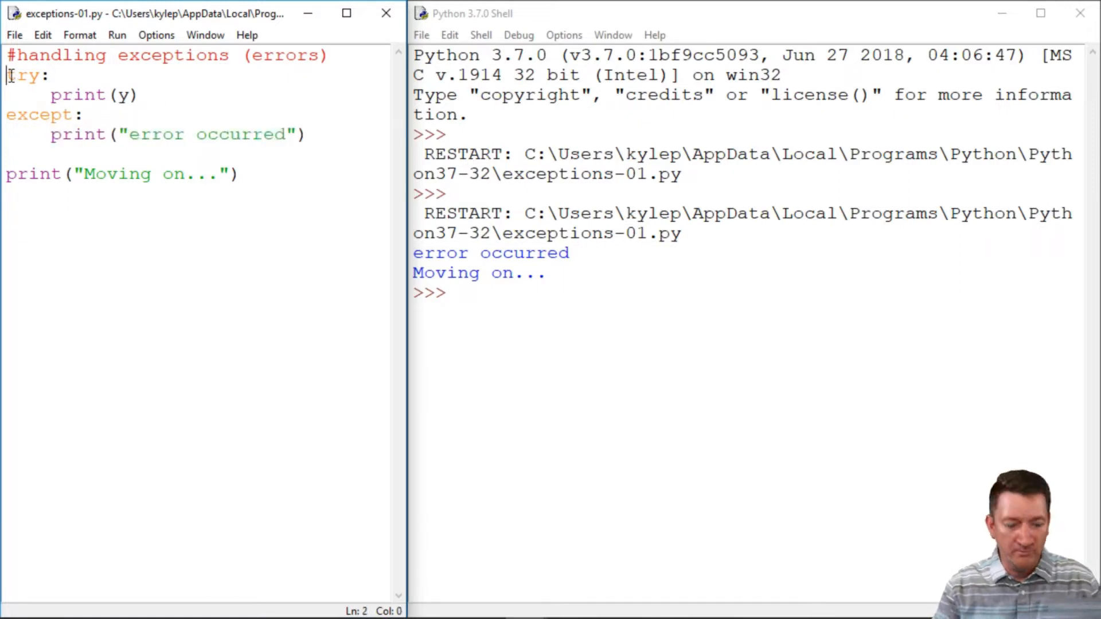
pyautogui.write('#')
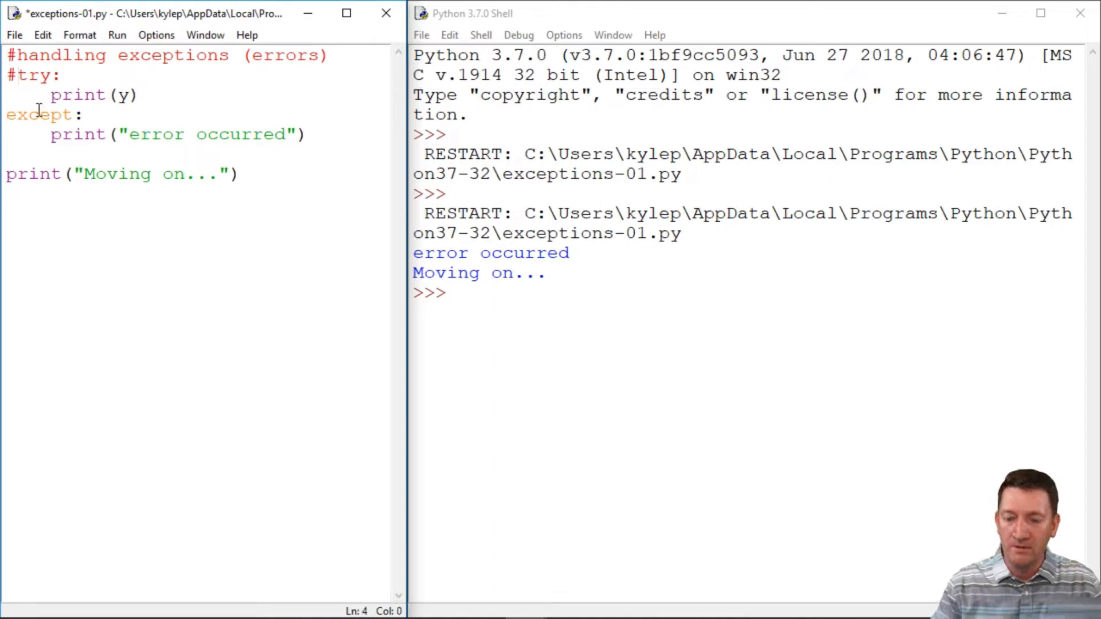
pyautogui.write('"""')
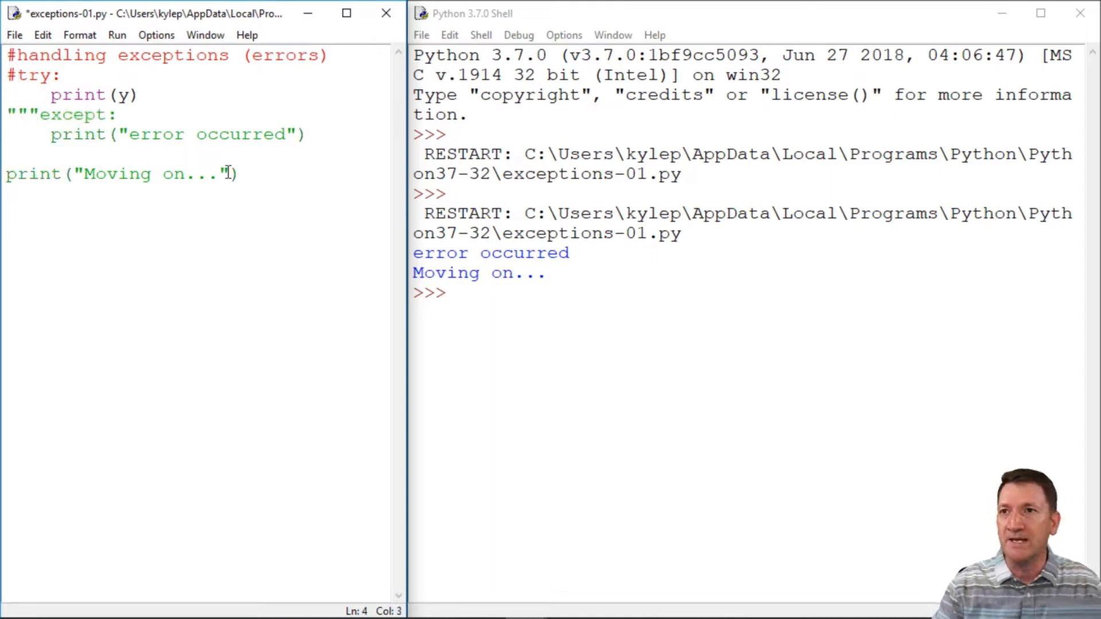
pyautogui.write('"""')
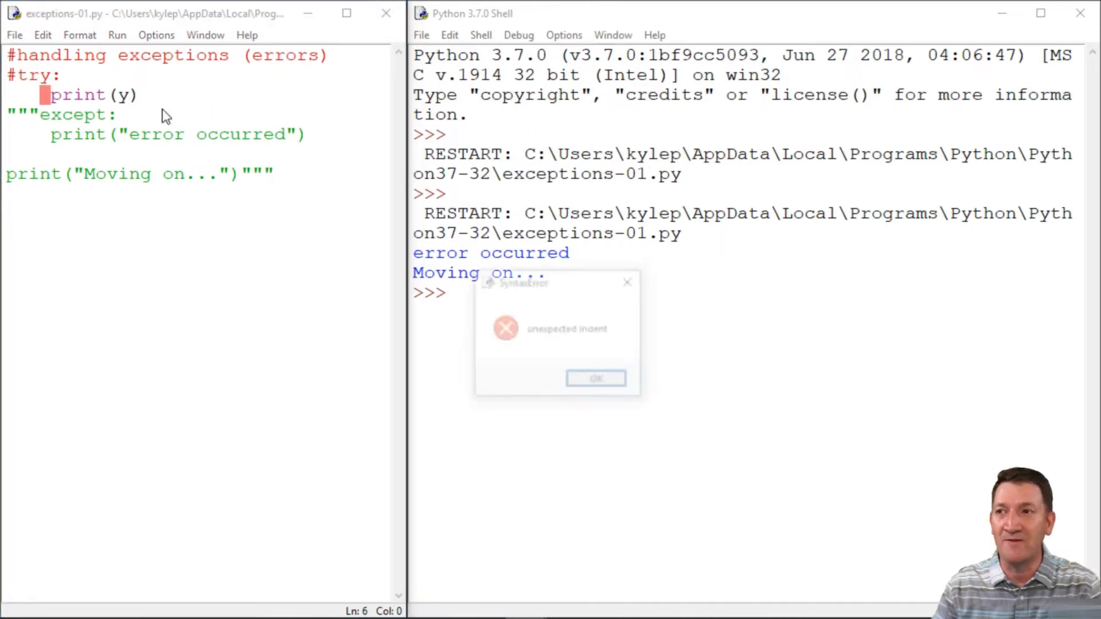
pyautogui.click(594, 377)
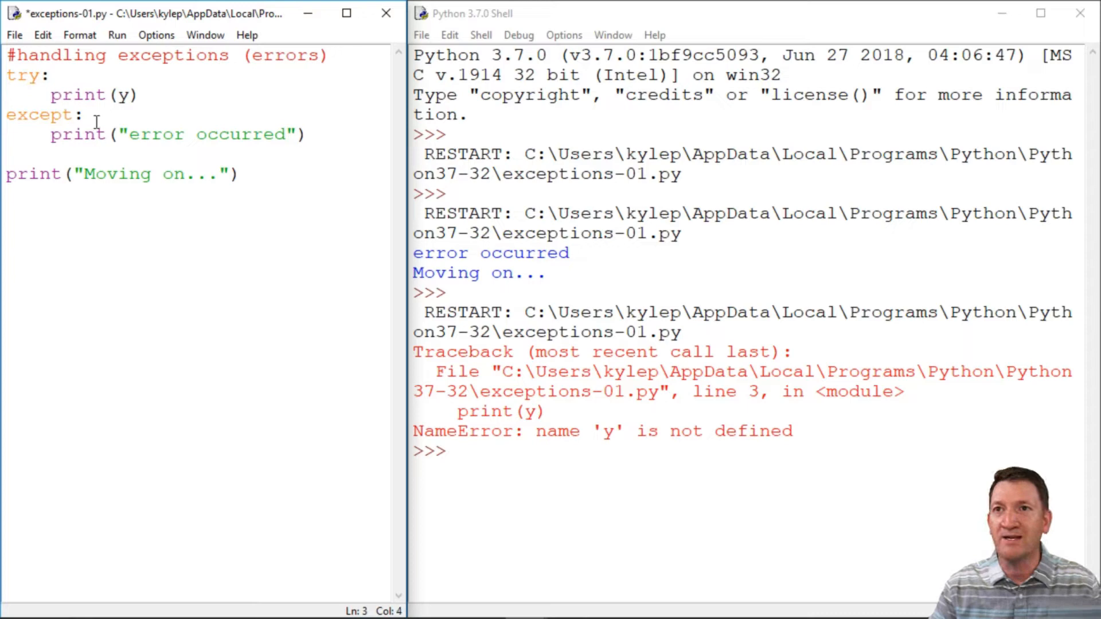
# Step: Change the bare except clause to 'except NameError:'
pyautogui.click(81, 114)
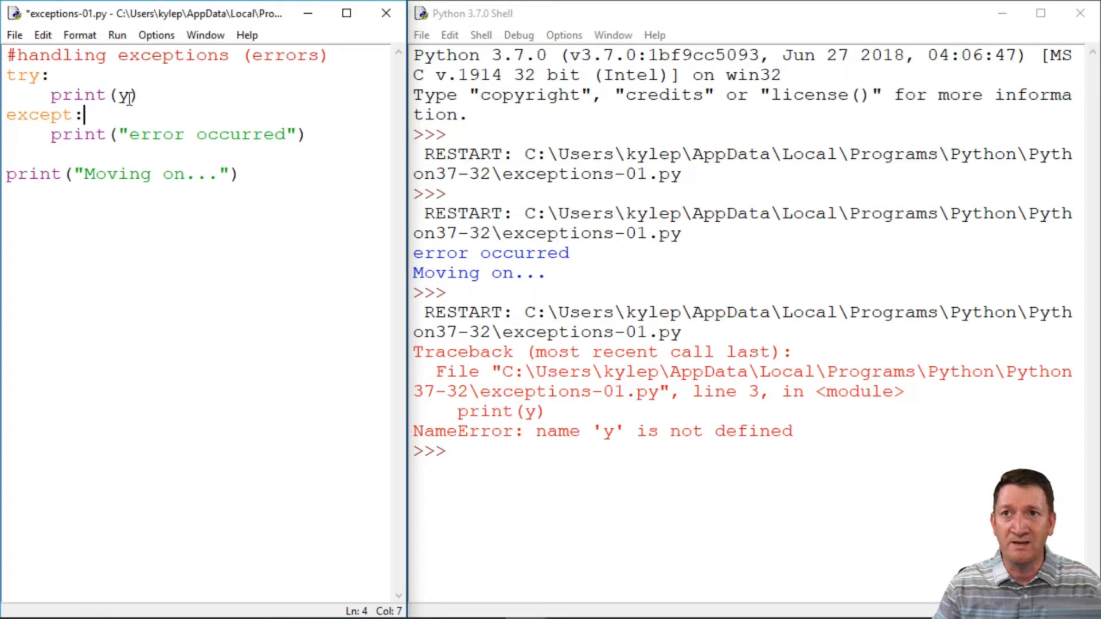
pyautogui.doubleClick(124, 95)
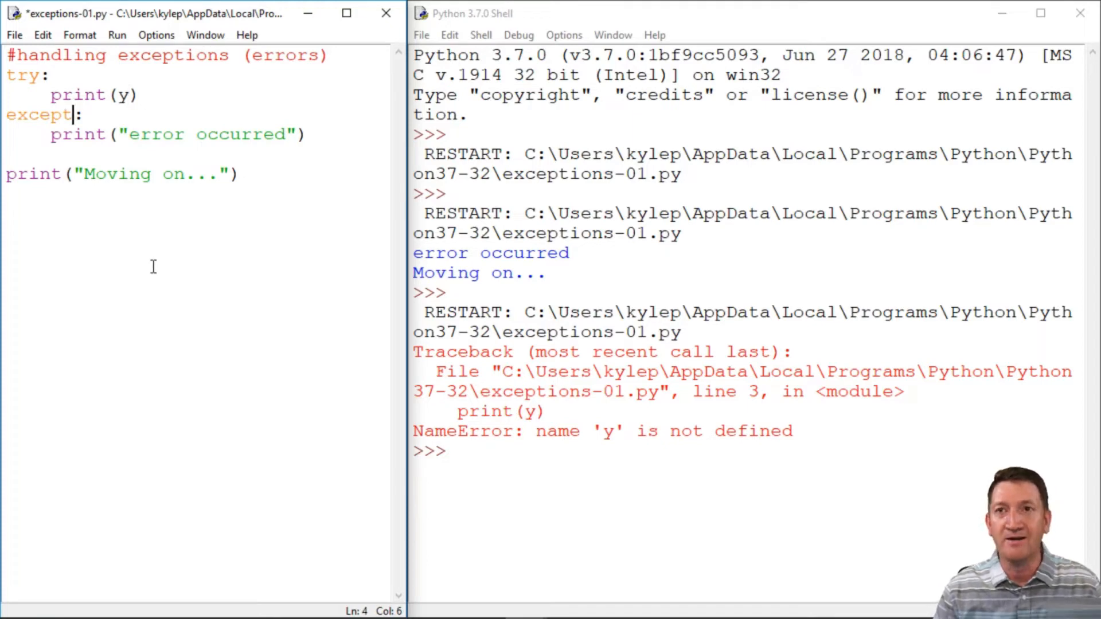
pyautogui.doubleClick(38, 115)
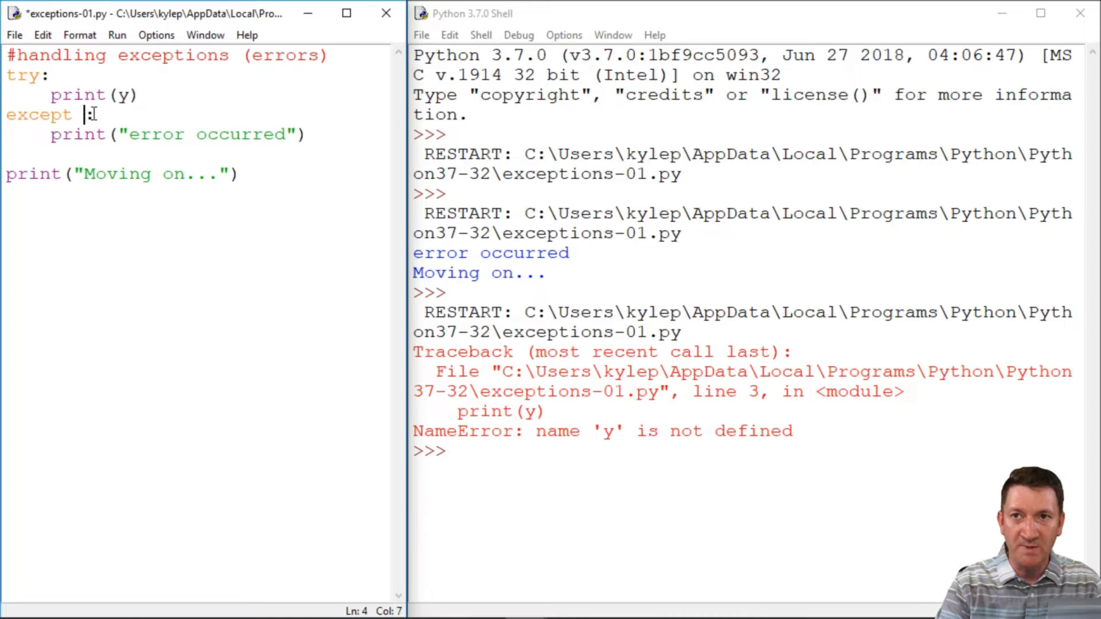
pyautogui.write('Name')
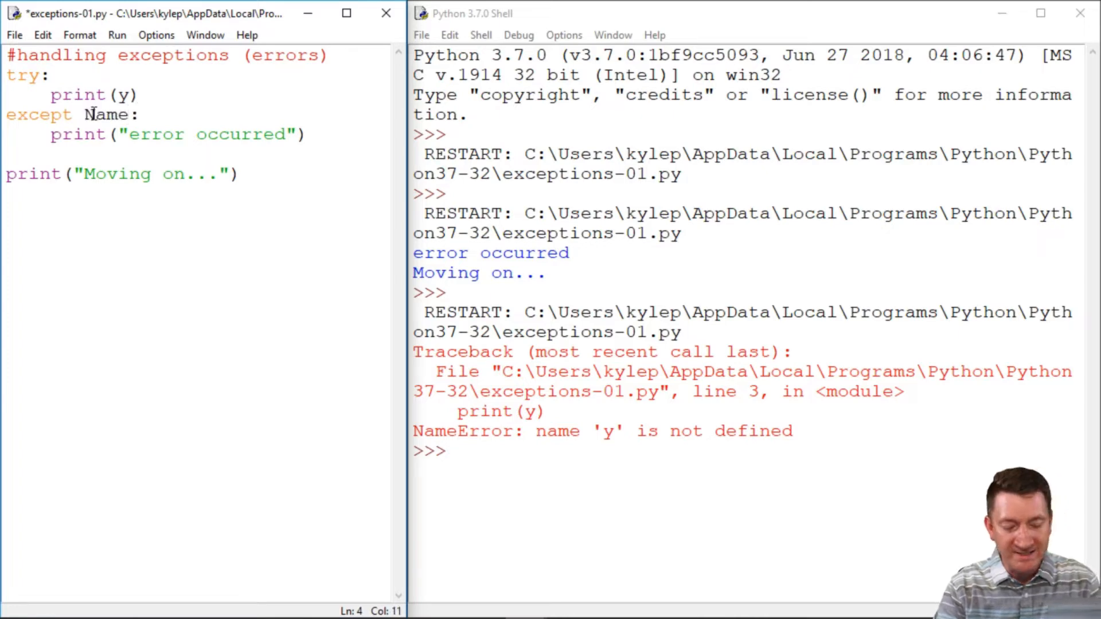
pyautogui.write('Error')
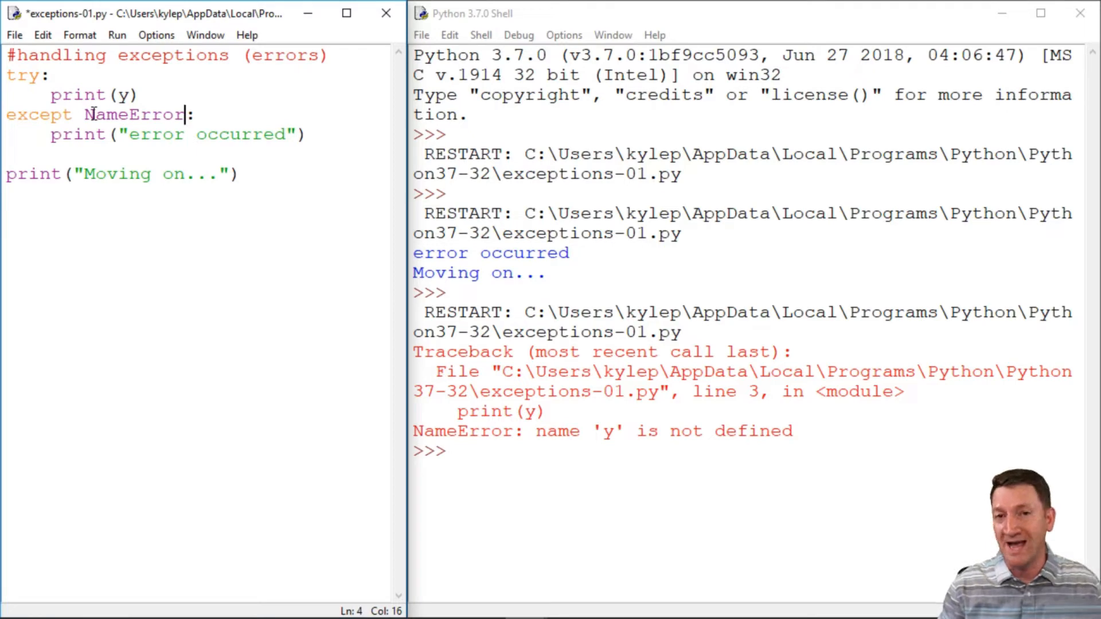
pyautogui.doubleClick(38, 115)
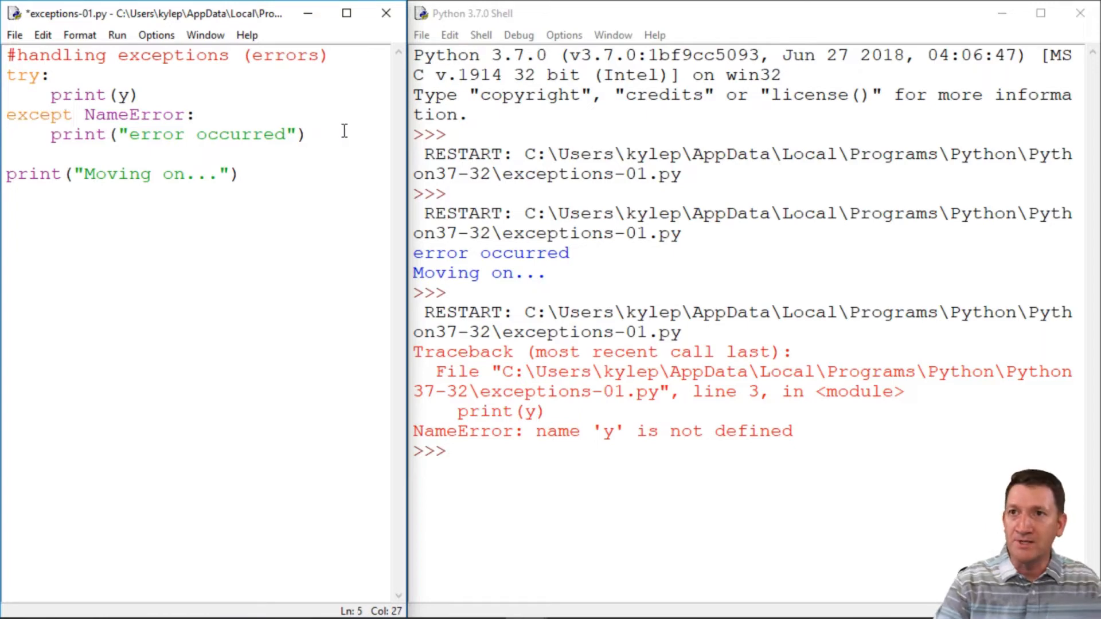
# Step: Add a catch-all 'except:' clause printing "error occurred"
pyautogui.write('exce')
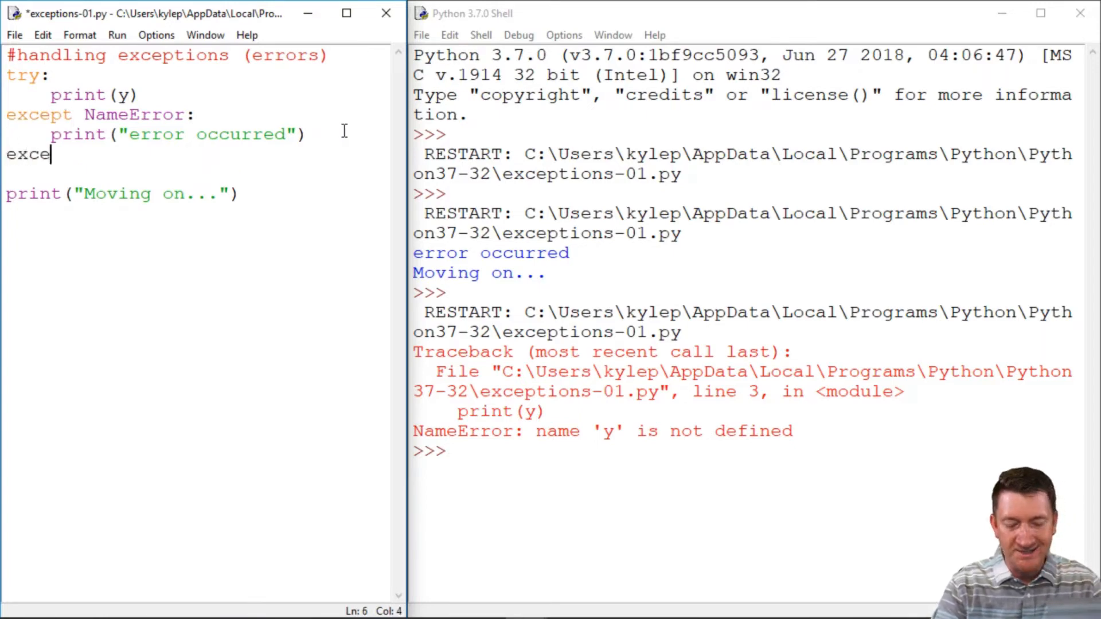
pyautogui.write('pt:')
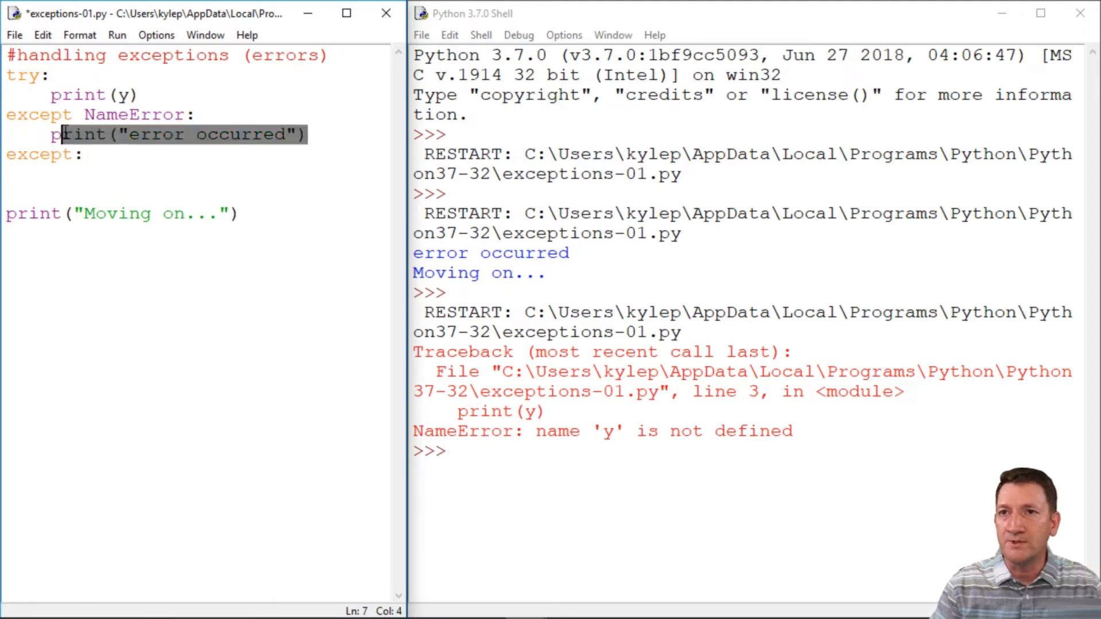
pyautogui.write('print("error occurred")')
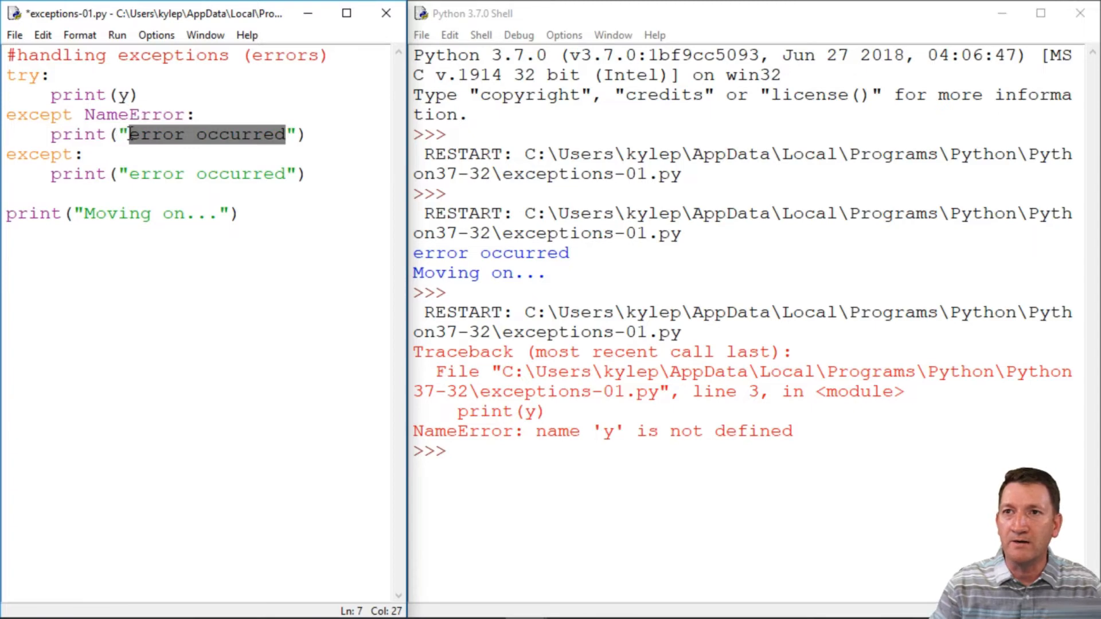
# Step: Change the NameError branch message to "Name Error Occurred"
pyautogui.write('N")')
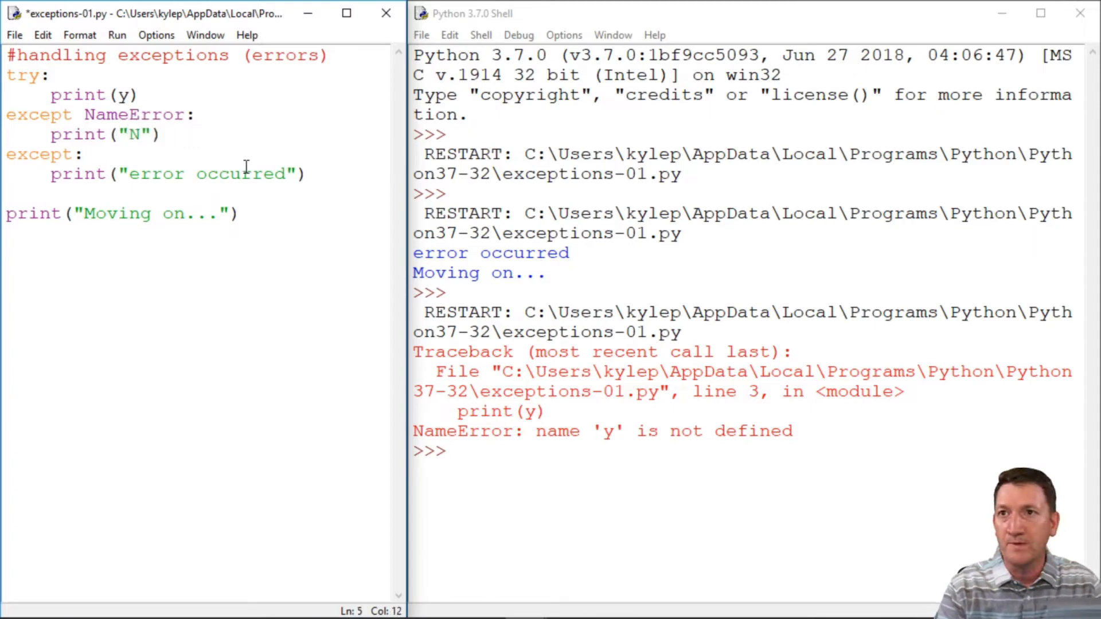
pyautogui.write('ame Err')
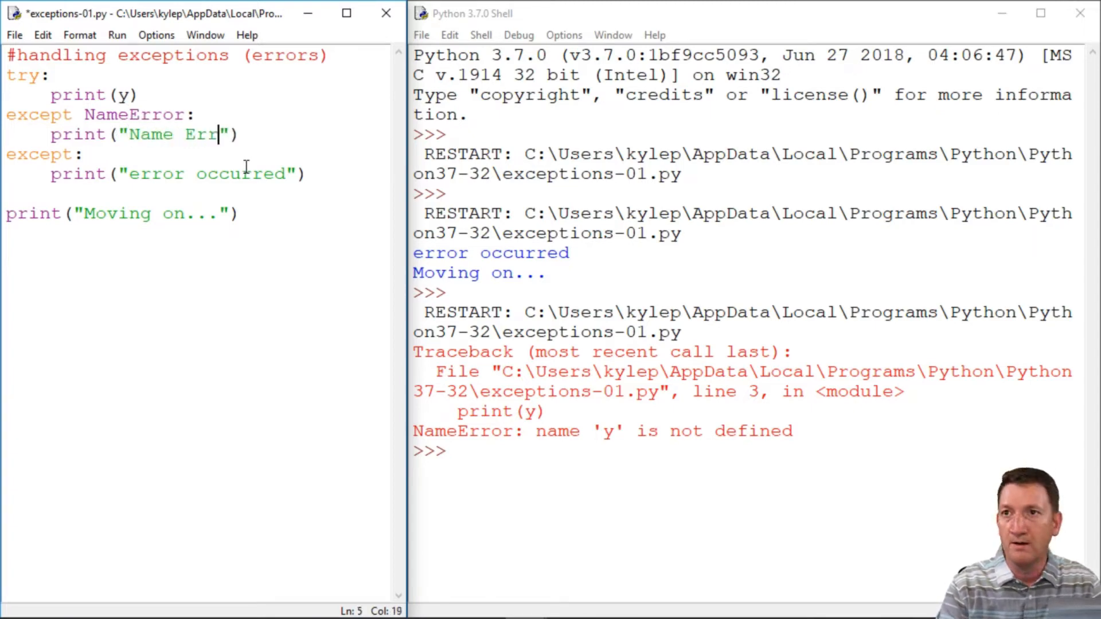
pyautogui.write('or Occurred')
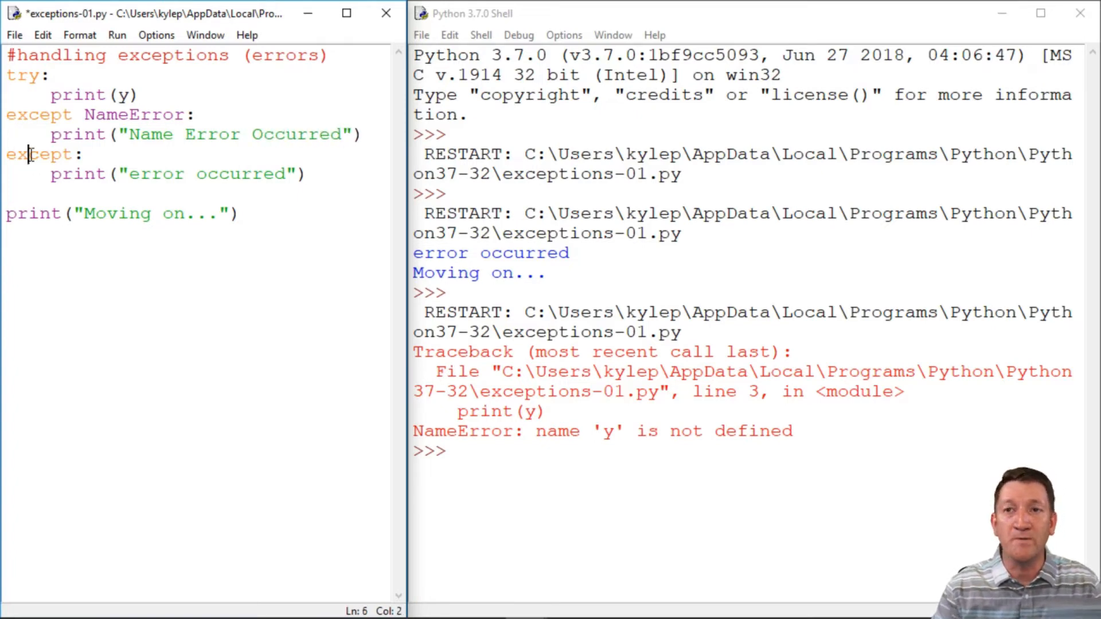
pyautogui.doubleClick(37, 154)
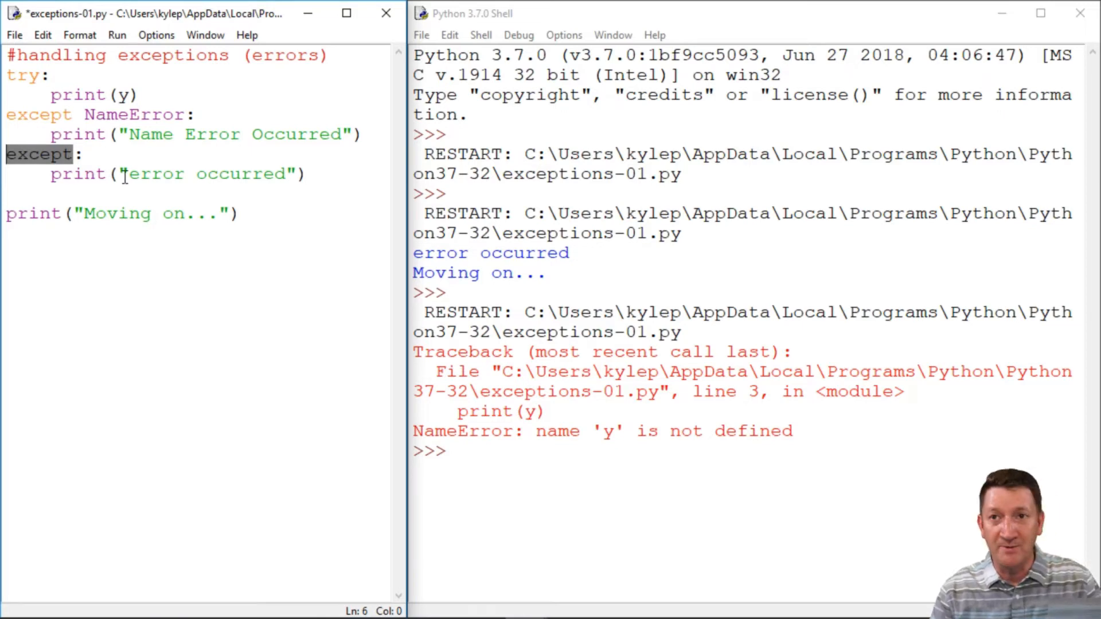
# Step: Save and run the script, printing 'Name Error Occurred' then 'Moving on...'
pyautogui.press('ctrl+s')
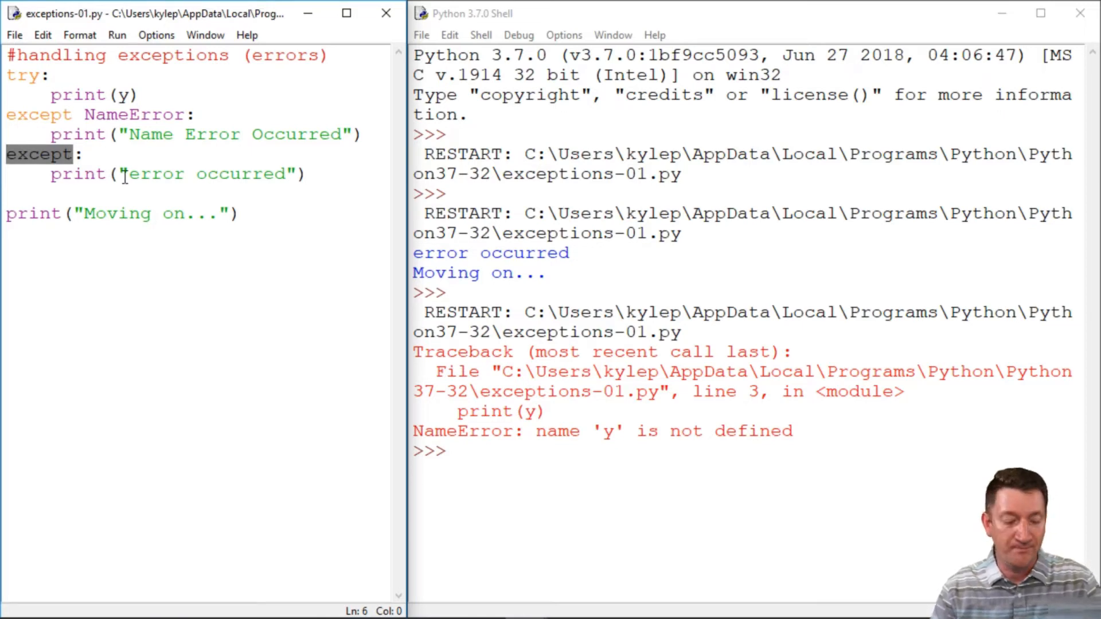
pyautogui.press('F5')
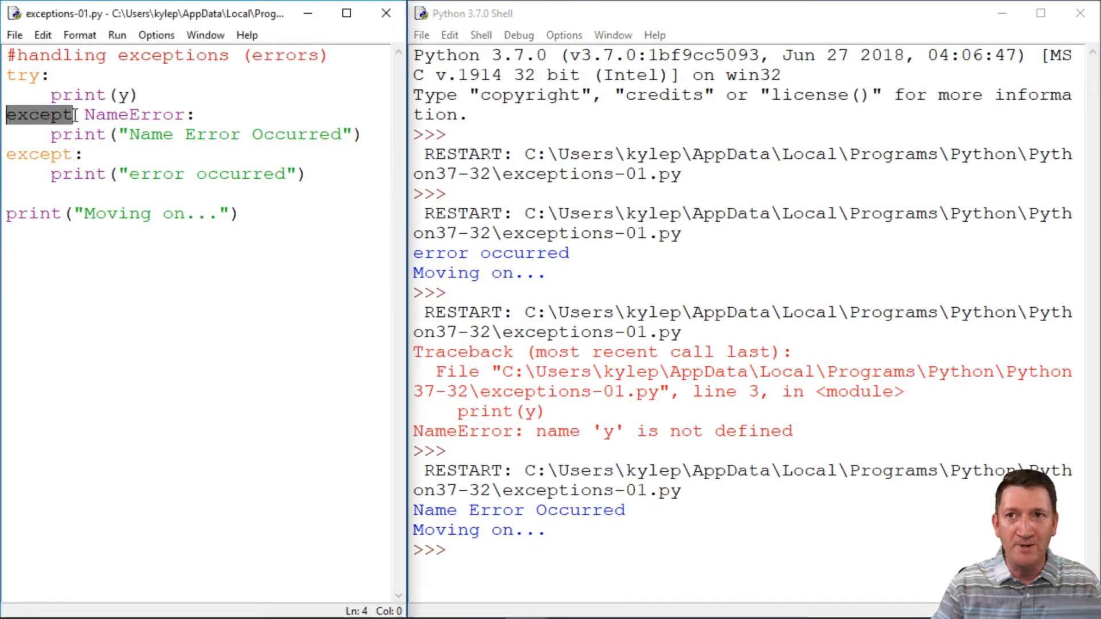
pyautogui.doubleClick(134, 115)
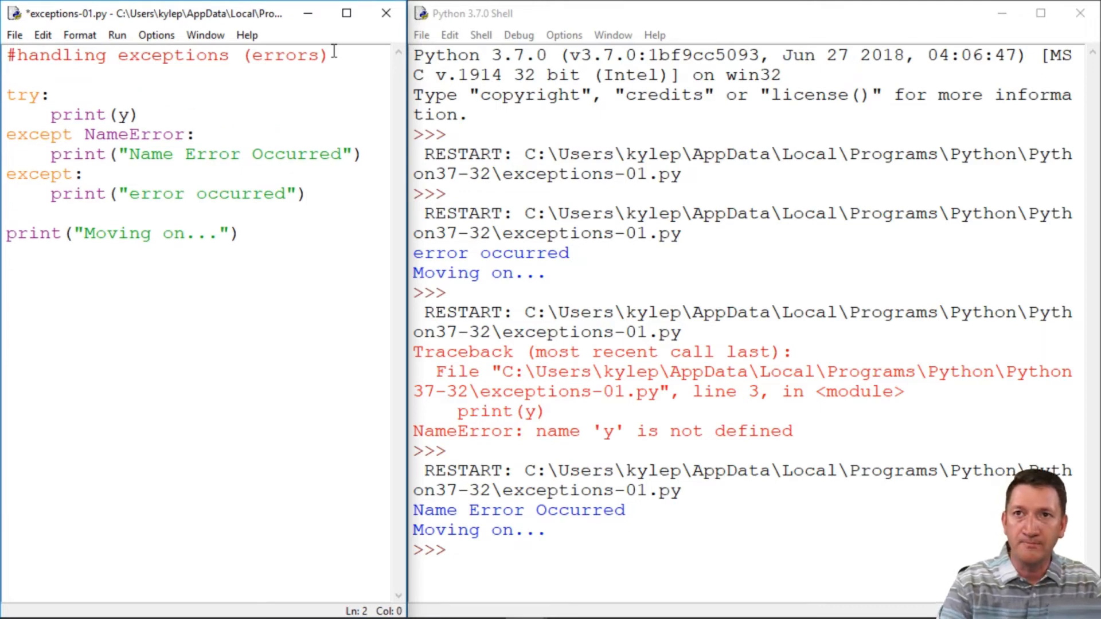
# Step: Insert 'y = 10' on the blank line above the try block
pyautogui.write('y = 10')
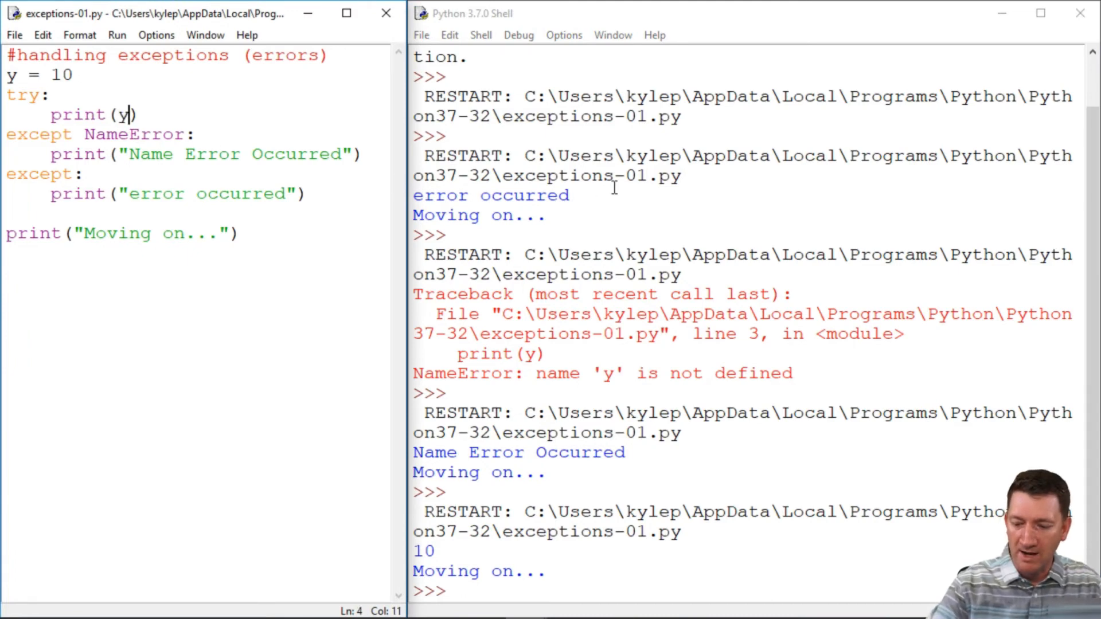
# Step: Change print(y) to print(y/0) inside the try block
pyautogui.write('/0')
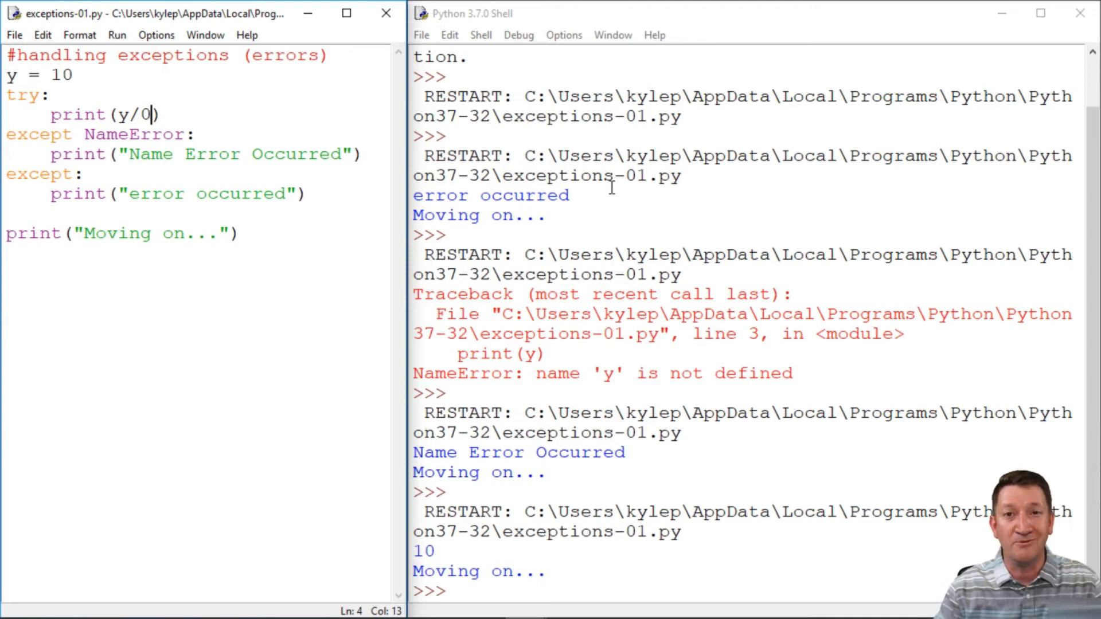
pyautogui.moveTo(225, 165)
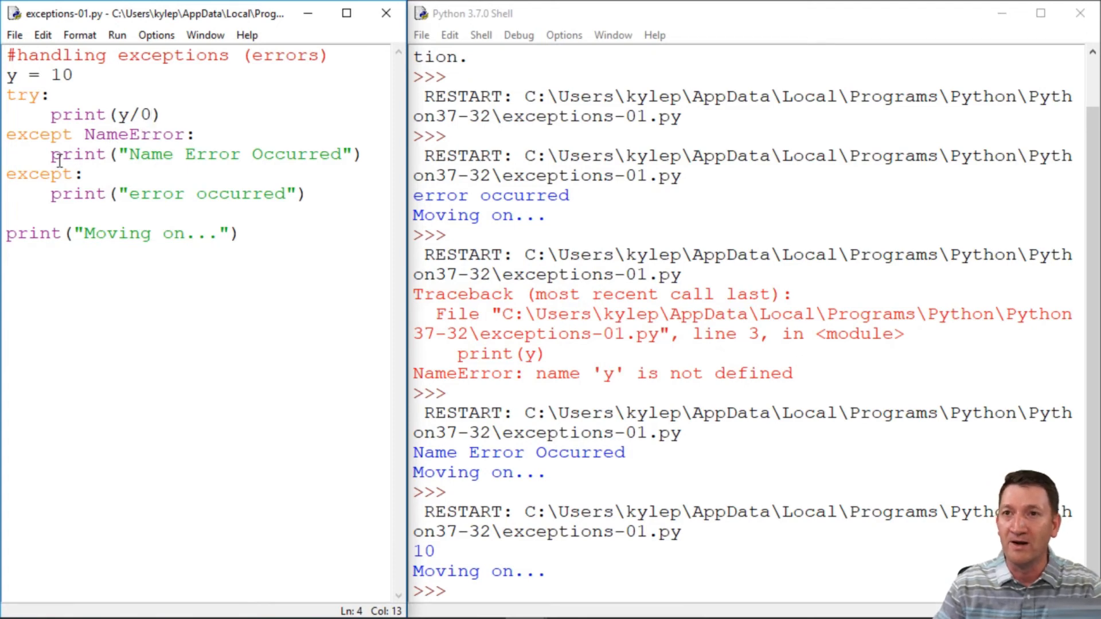
pyautogui.doubleClick(38, 173)
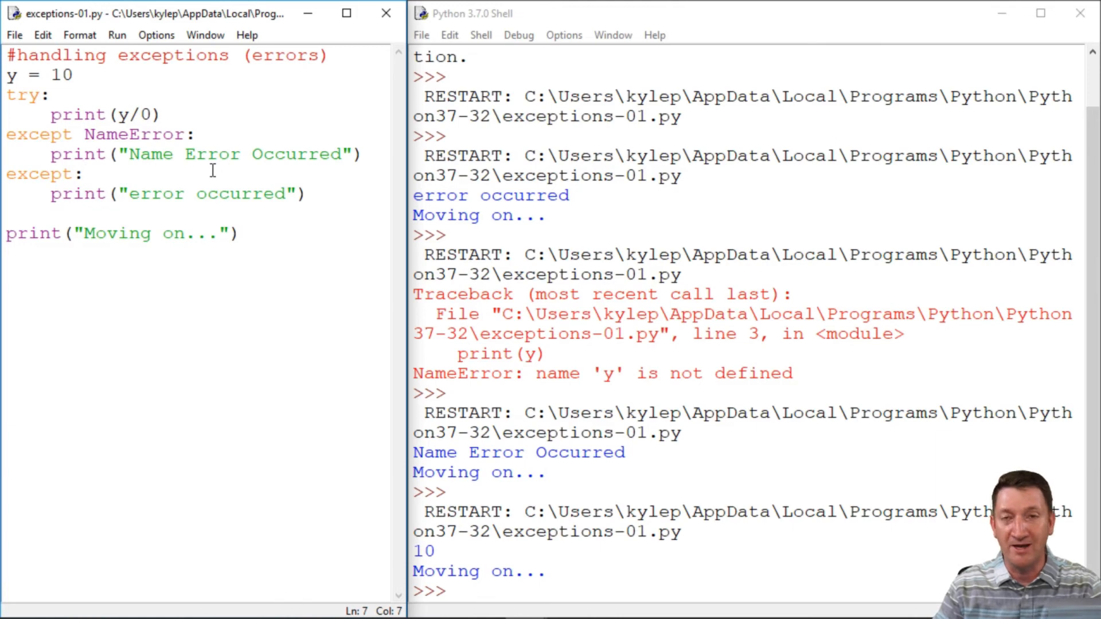
# Step: Run the y/0 version, which prints 'error occurred' then 'Moving on...'
pyautogui.press('F5')
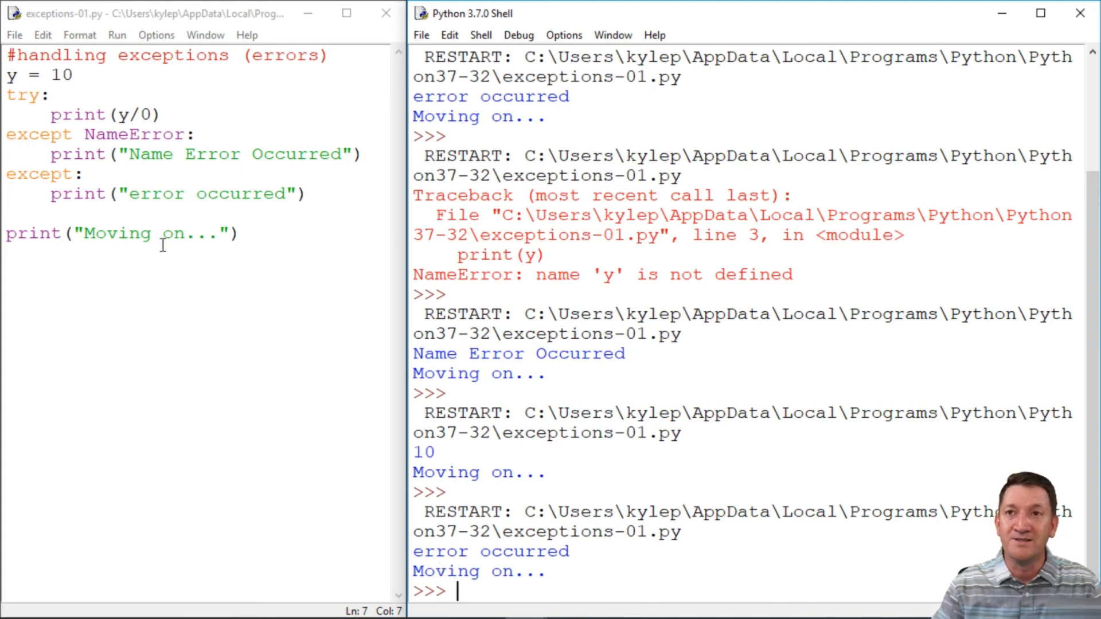
pyautogui.moveTo(195, 133)
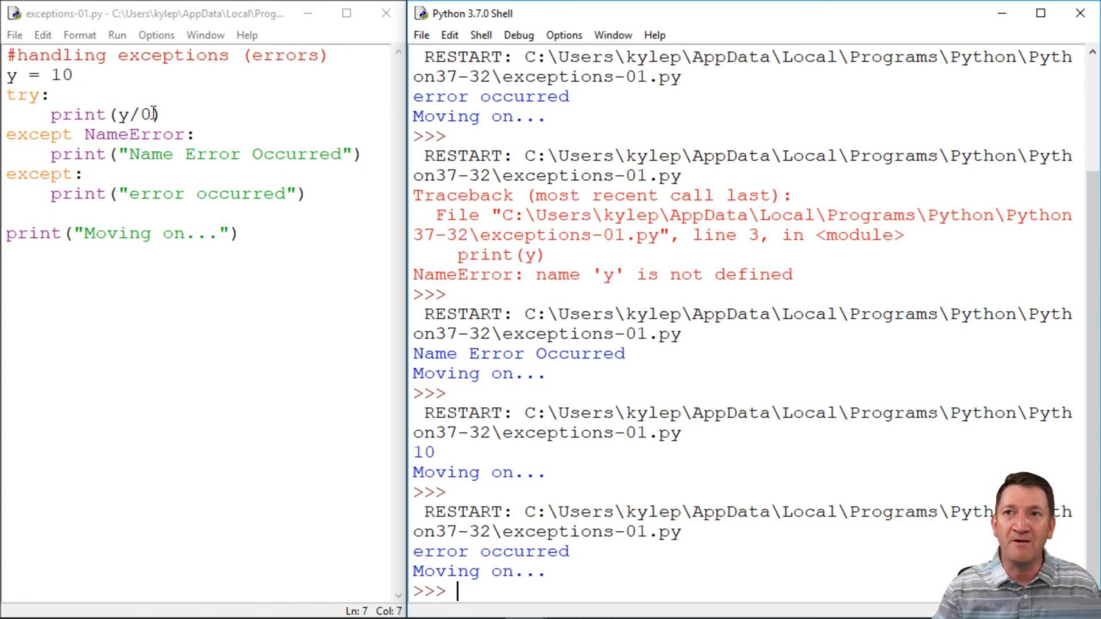
pyautogui.doubleClick(137, 114)
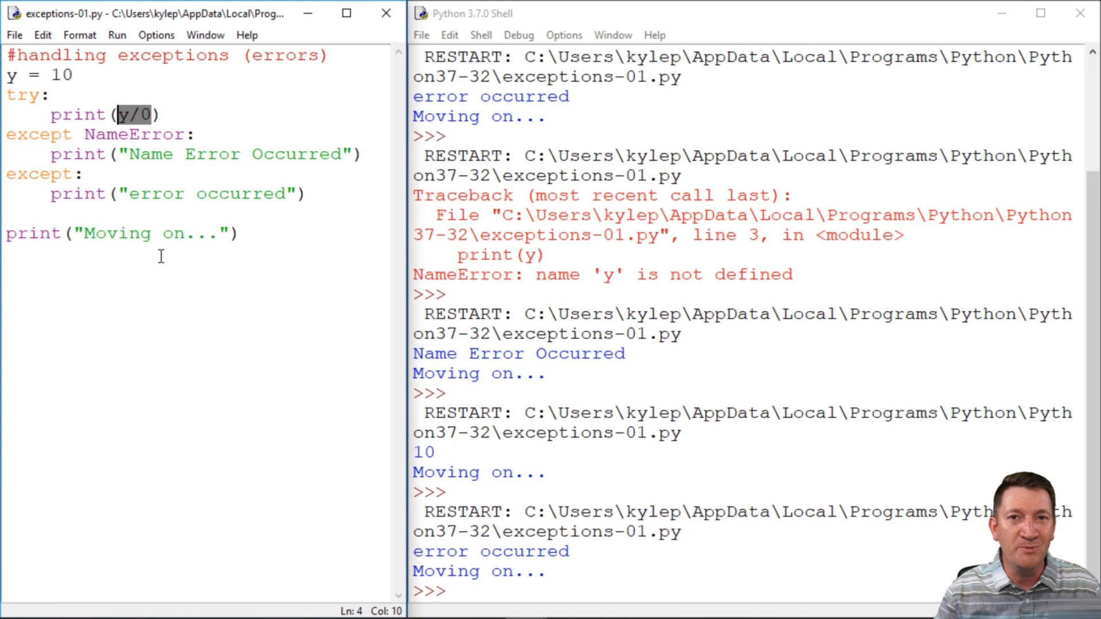